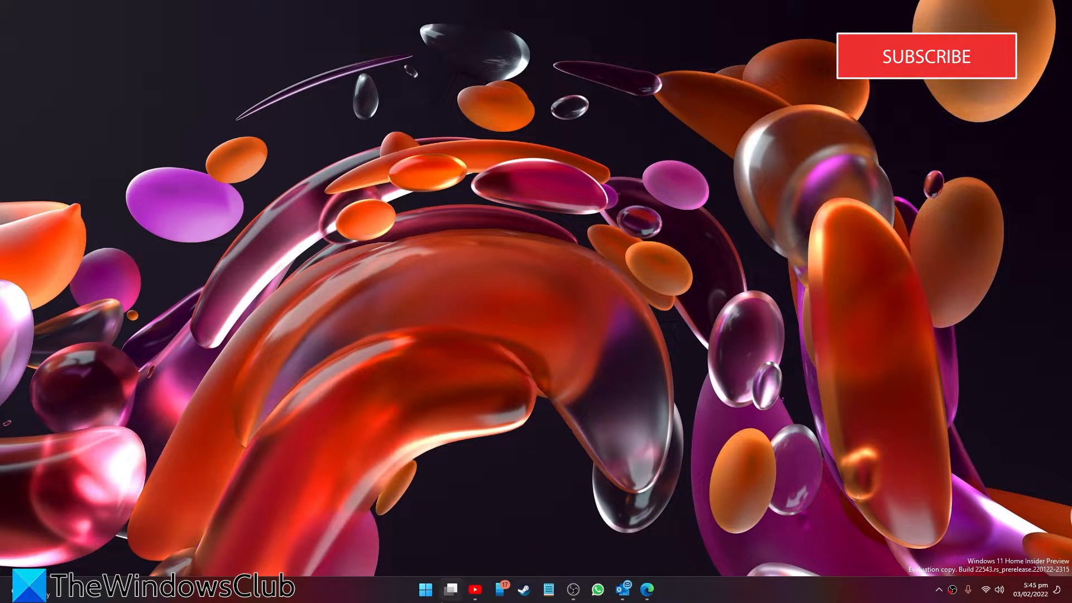
Step: Go through Control Panel's System and Security to the PC's About specifications page
{"action": "left_click", "coordinate": [425, 589]}
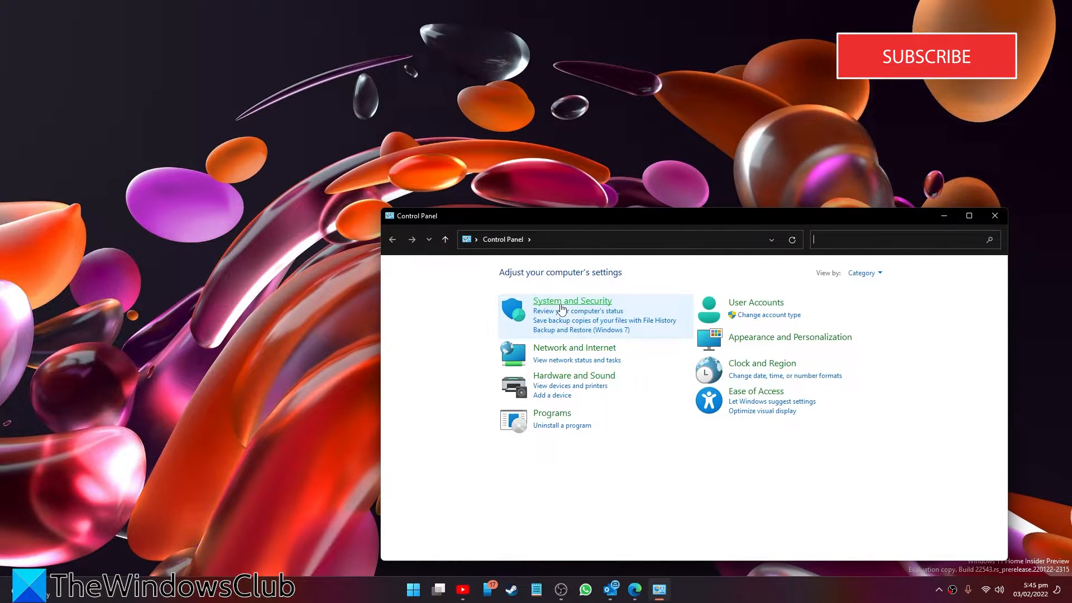
{"action": "left_click", "coordinate": [572, 301]}
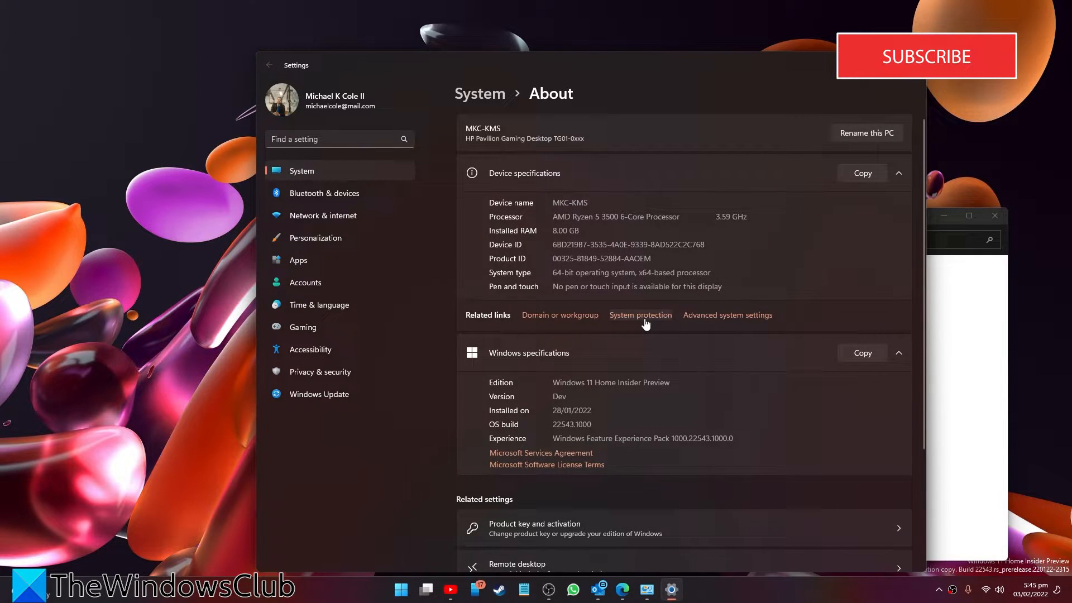
Step: Keep system protection on for Windows (C:) at a 2% cap, then close Settings
{"action": "left_click", "coordinate": [640, 315]}
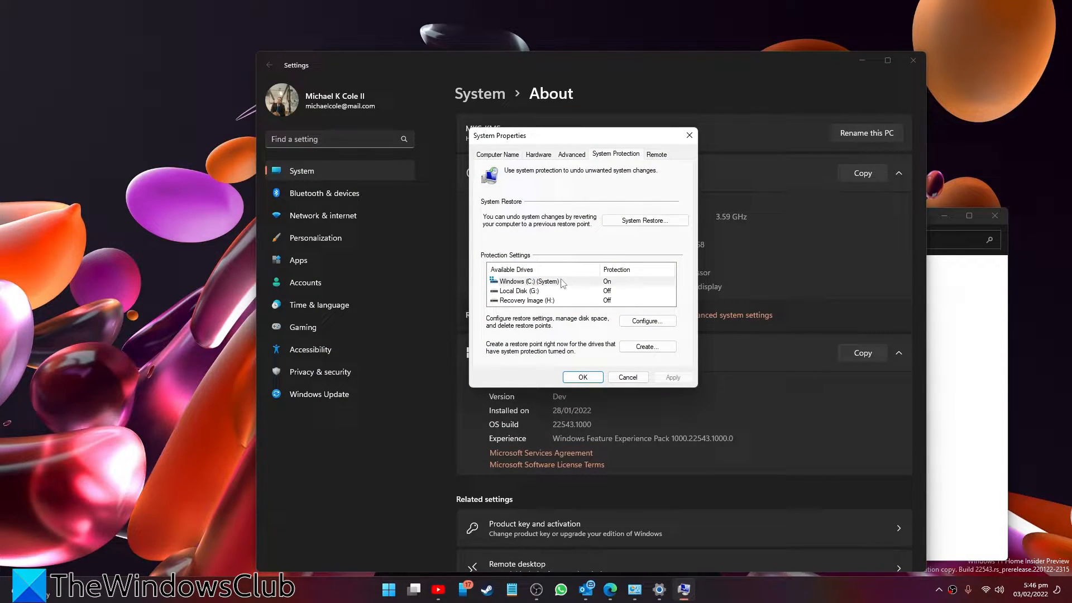
{"action": "left_click", "coordinate": [533, 281]}
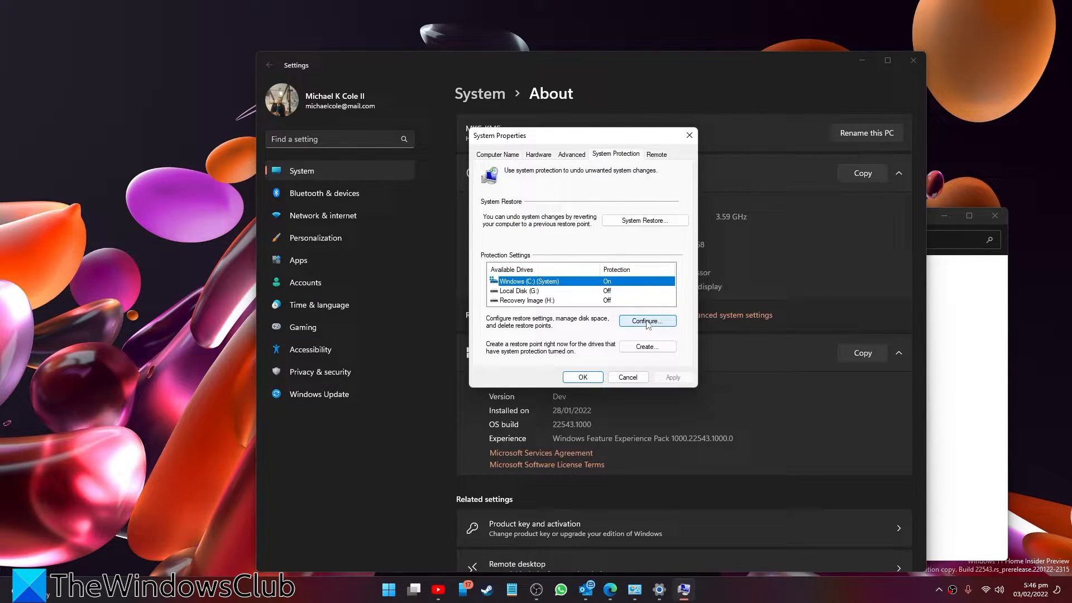
{"action": "left_click", "coordinate": [645, 321]}
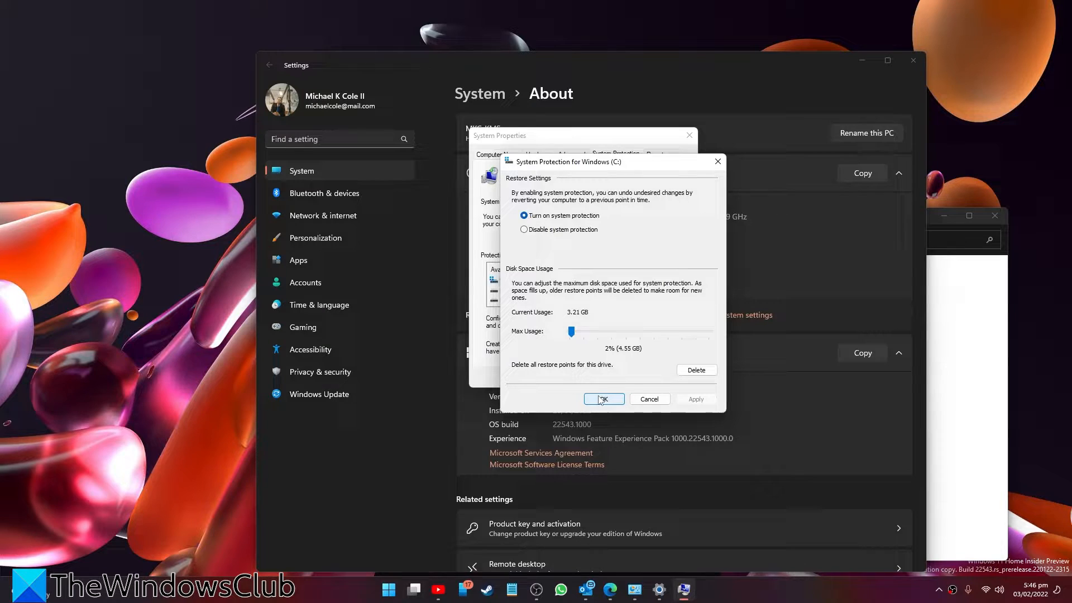
{"action": "mouse_move", "coordinate": [520, 267]}
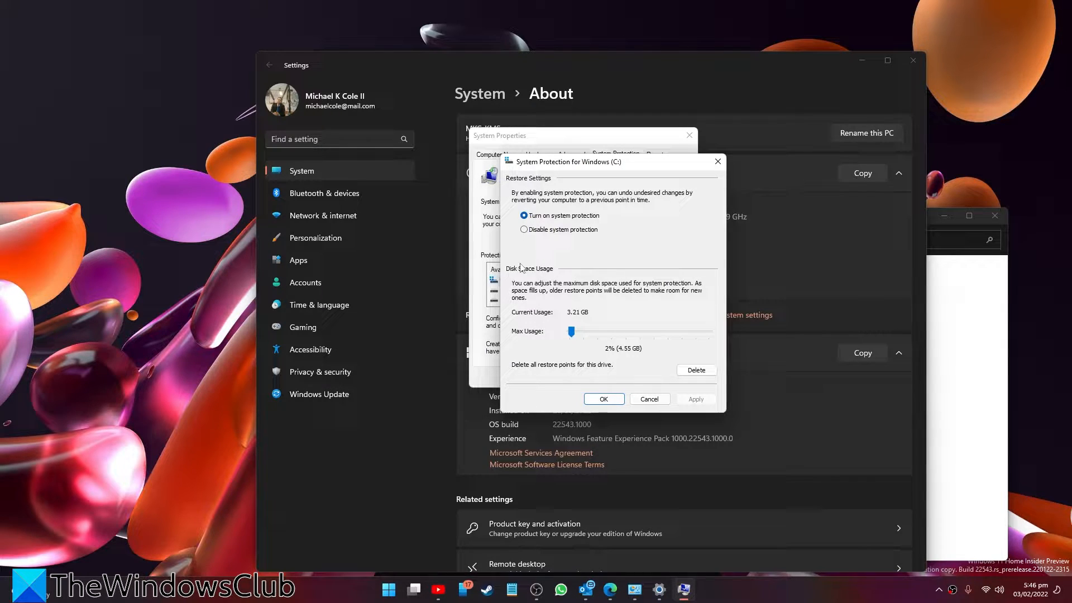
{"action": "mouse_move", "coordinate": [716, 153]}
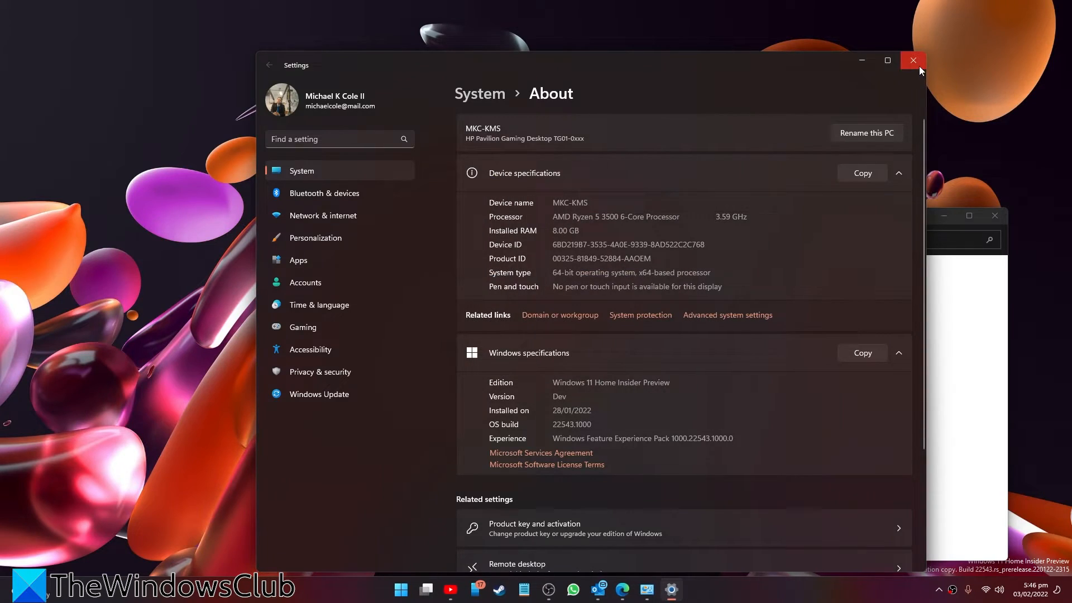
{"action": "left_click", "coordinate": [912, 61]}
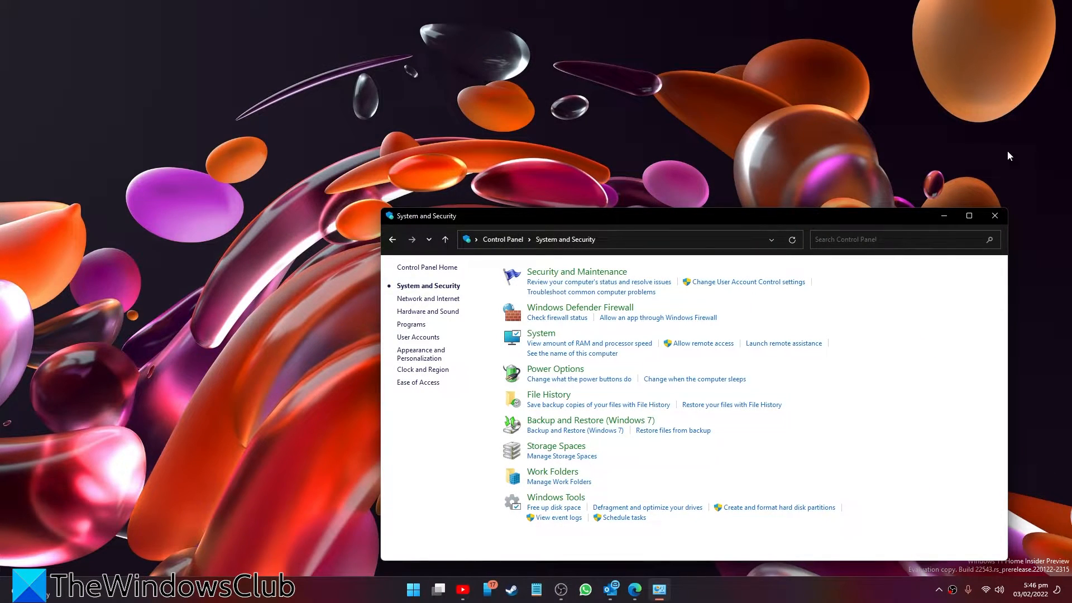
Step: Close Control Panel and launch services.msc from the Run dialog
{"action": "left_click", "coordinate": [993, 215]}
{"action": "type", "text": "se"}
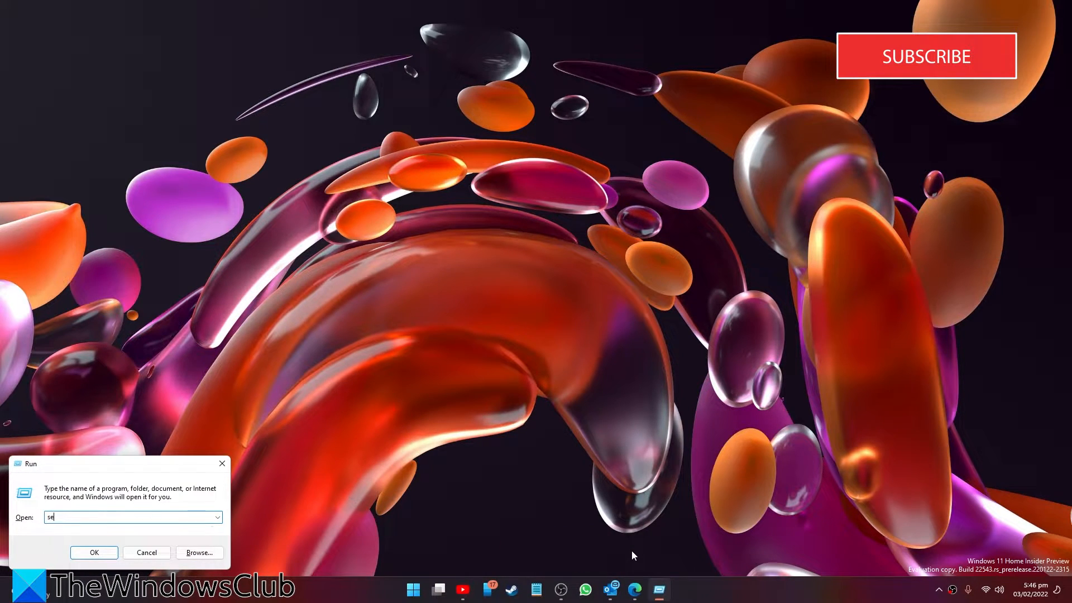
{"action": "type", "text": "rvice"}
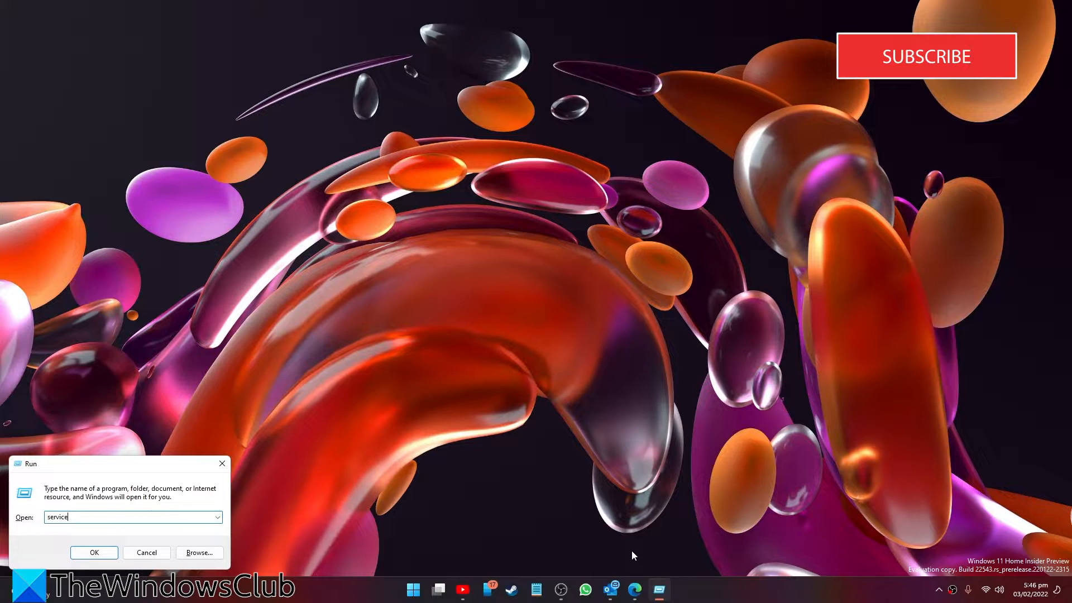
{"action": "type", "text": "s."}
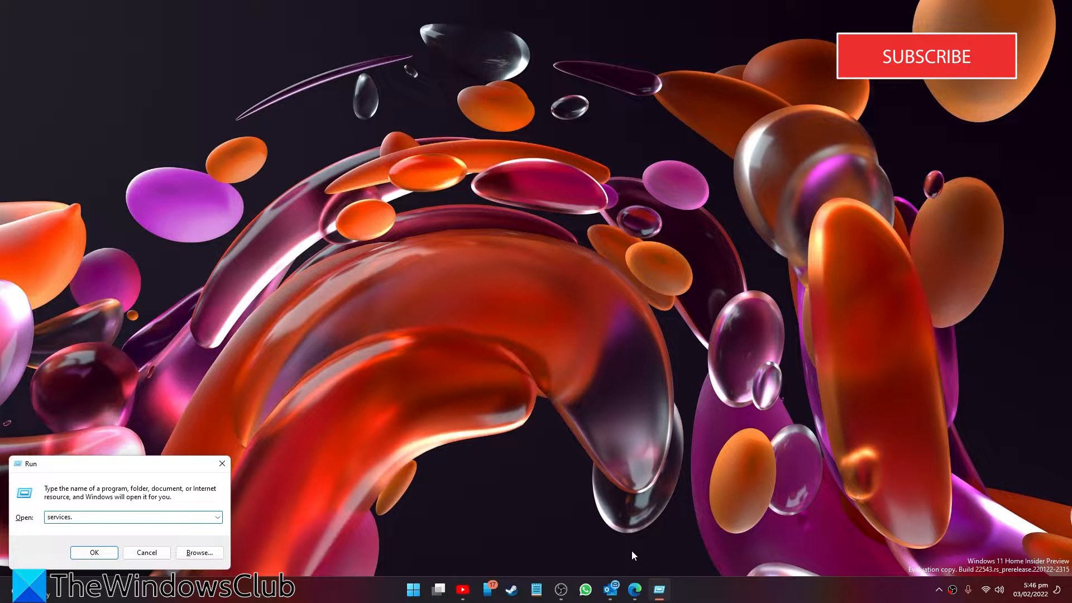
{"action": "type", "text": "m"}
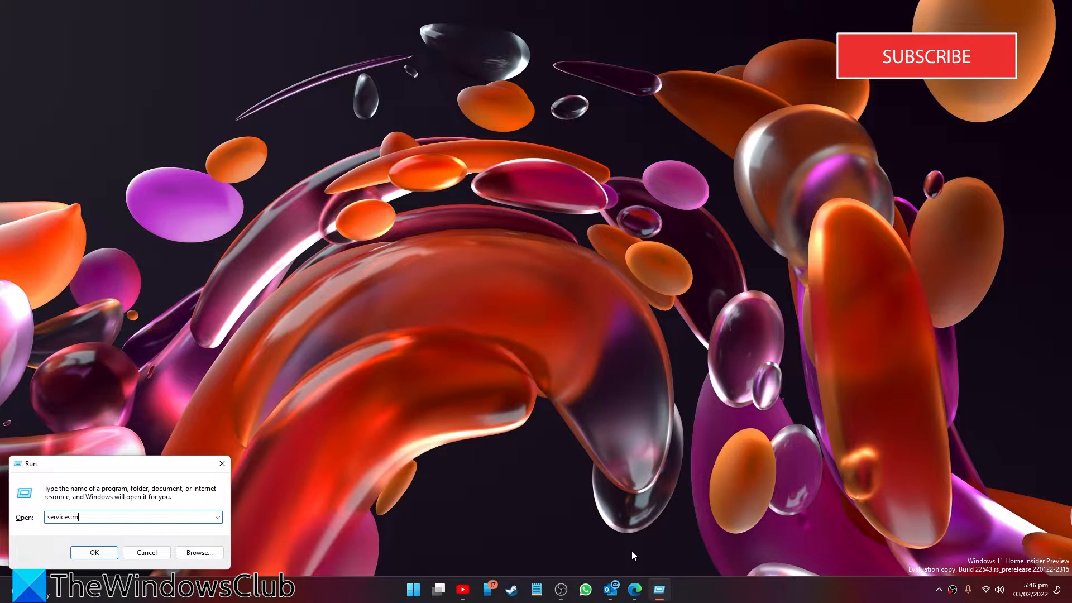
{"action": "type", "text": "sc"}
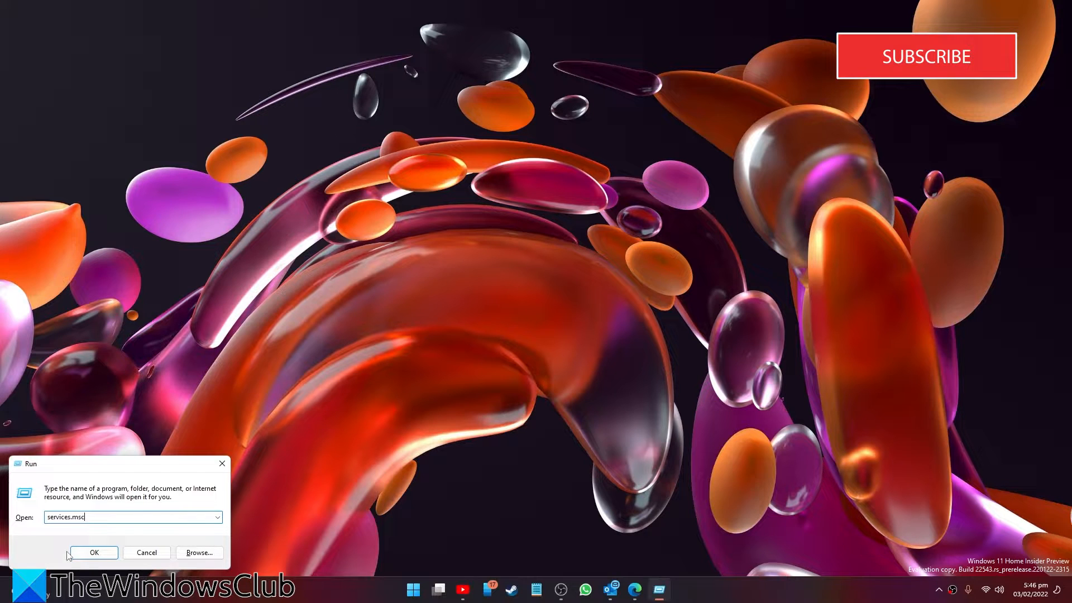
{"action": "left_click", "coordinate": [94, 553]}
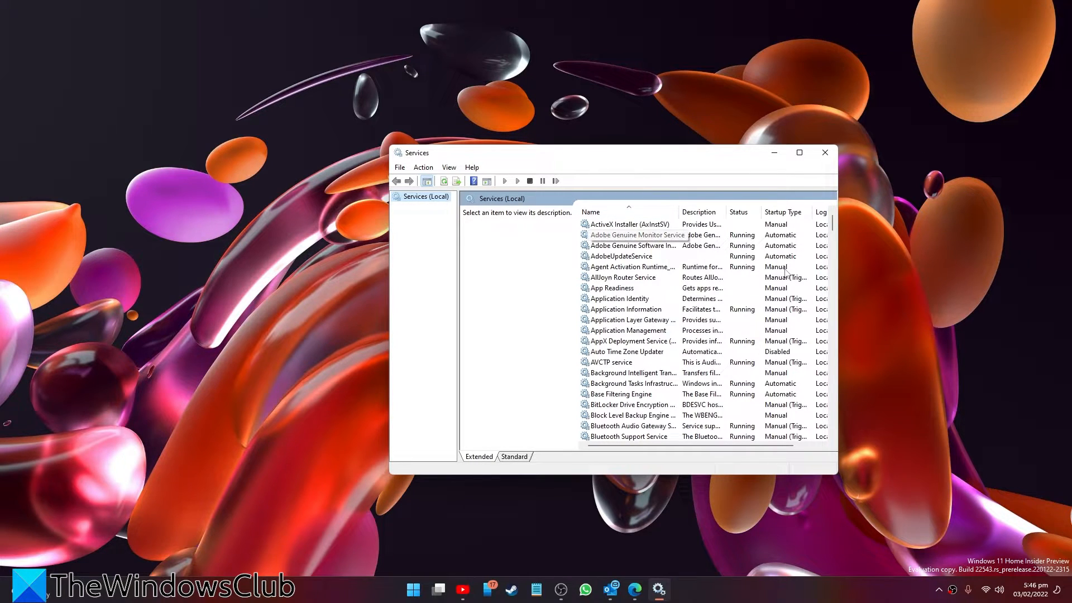
Step: Stop and restart Volume Shadow Copy from its properties, then close Services
{"action": "scroll", "scroll_direction": "down", "scroll_amount": 3}
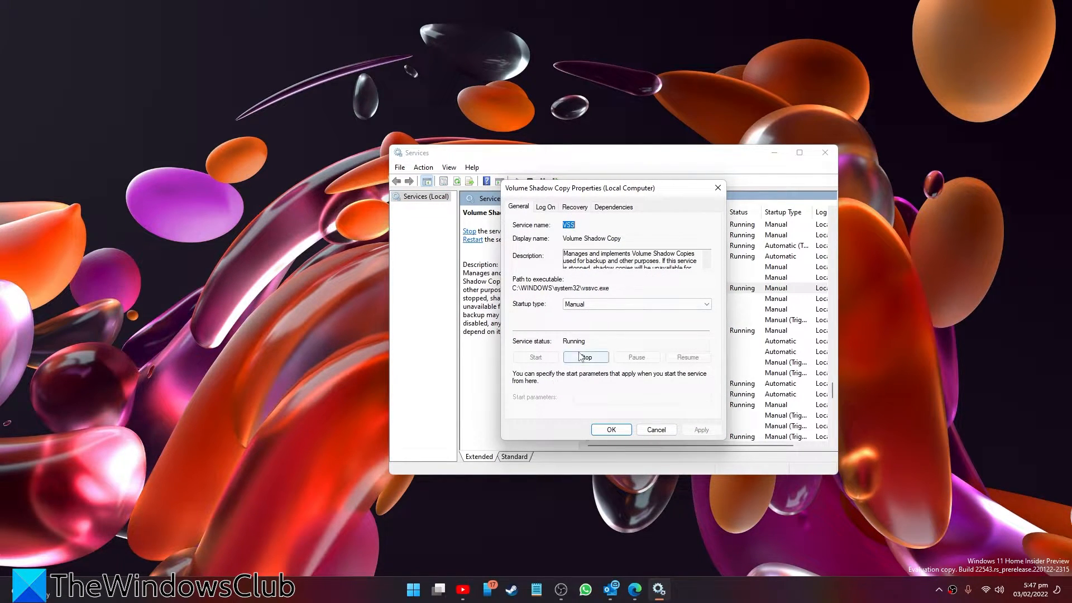
{"action": "left_click", "coordinate": [585, 357]}
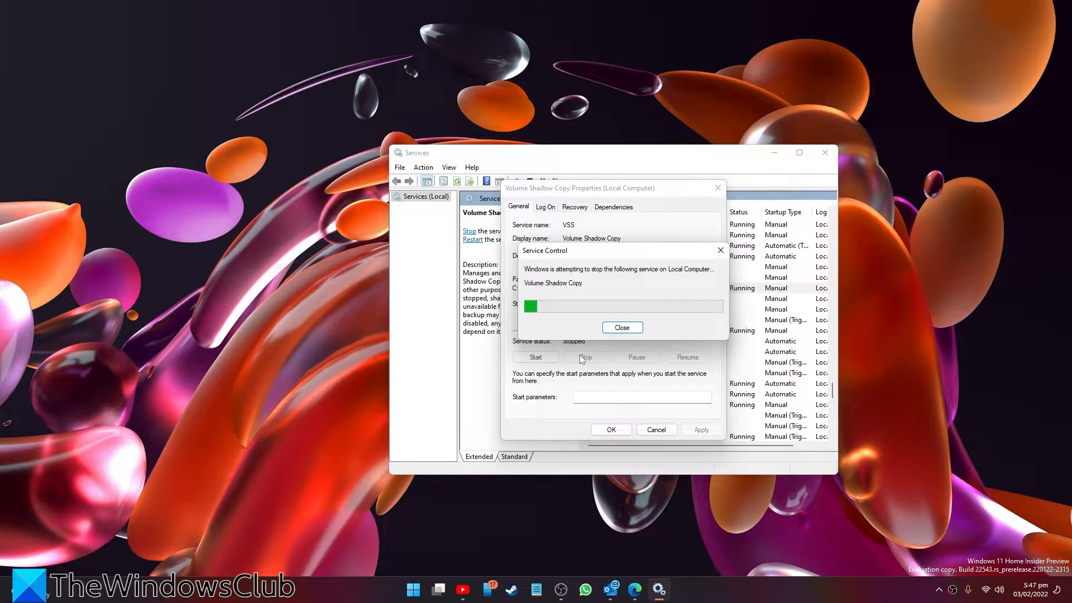
{"action": "left_click", "coordinate": [621, 328]}
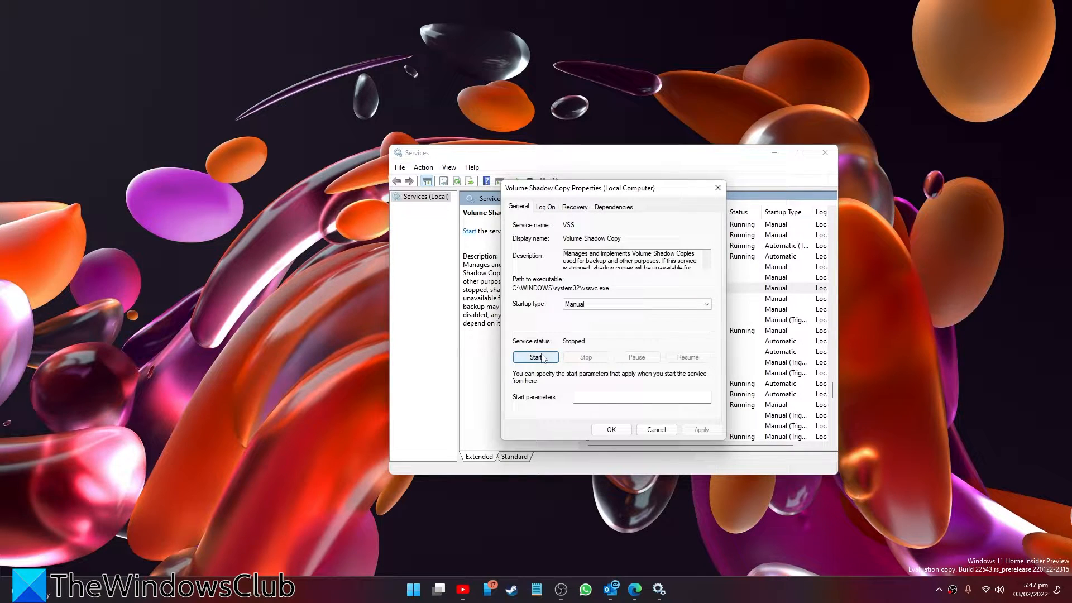
{"action": "left_click", "coordinate": [535, 356]}
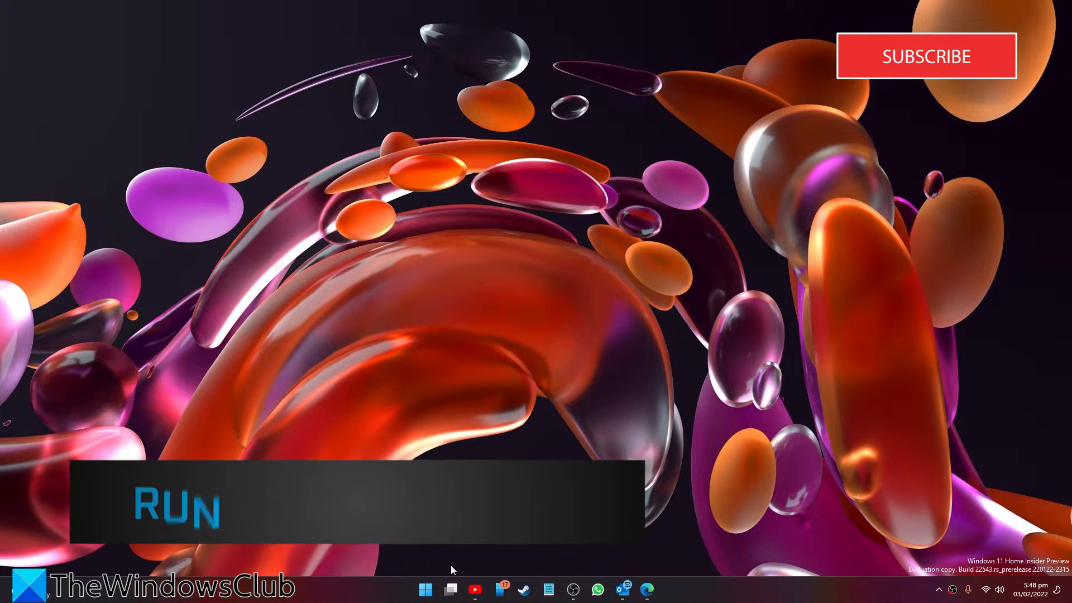
Step: Search the Start menu for Command Prompt to run it as administrator
{"action": "left_click", "coordinate": [424, 589]}
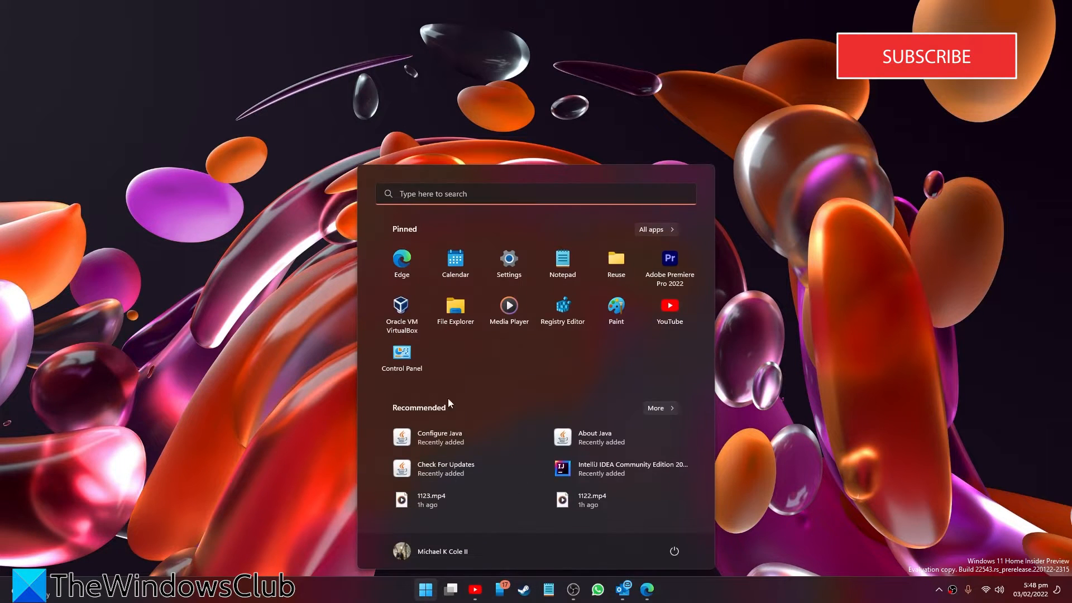
{"action": "left_click", "coordinate": [535, 194]}
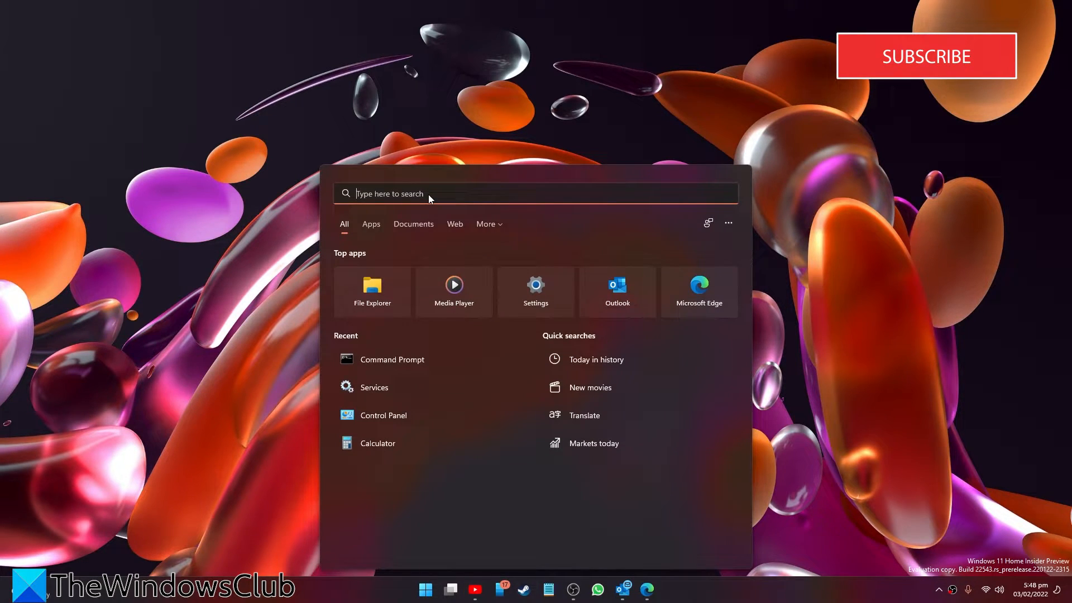
{"action": "type", "text": "co"}
{"action": "type", "text": "sfc"}
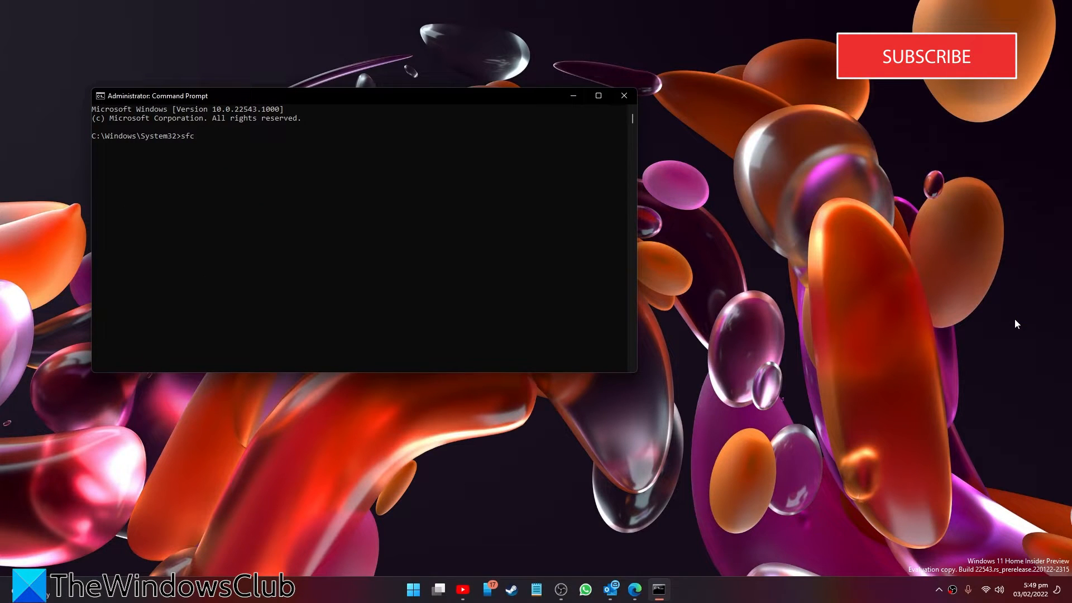
Step: Run sfc /scannow with no integrity violations found, then exit Command Prompt
{"action": "type", "text": "/sca"}
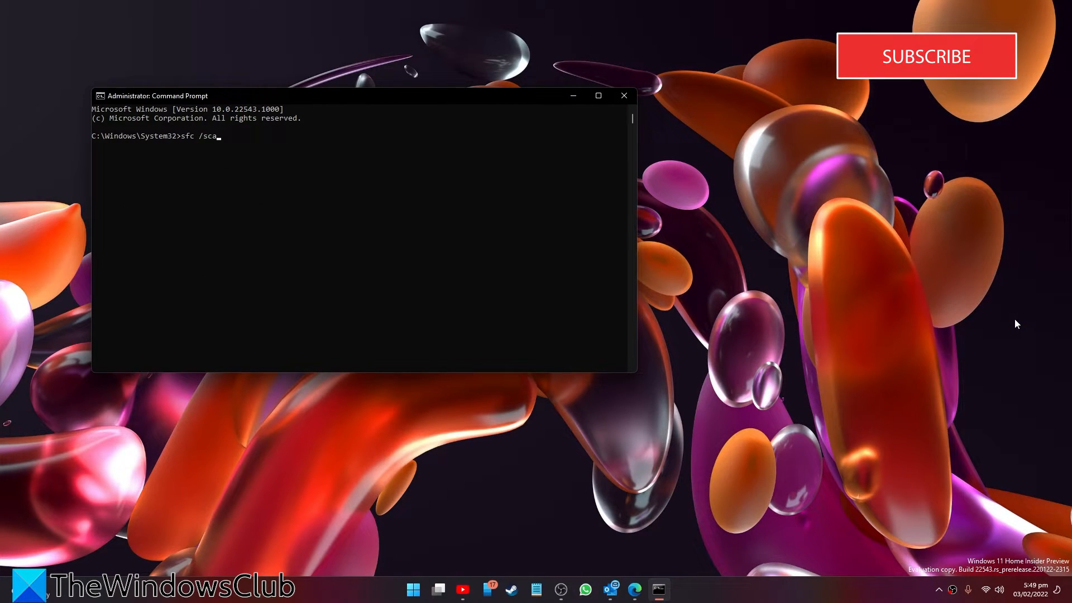
{"action": "type", "text": "nnow"}
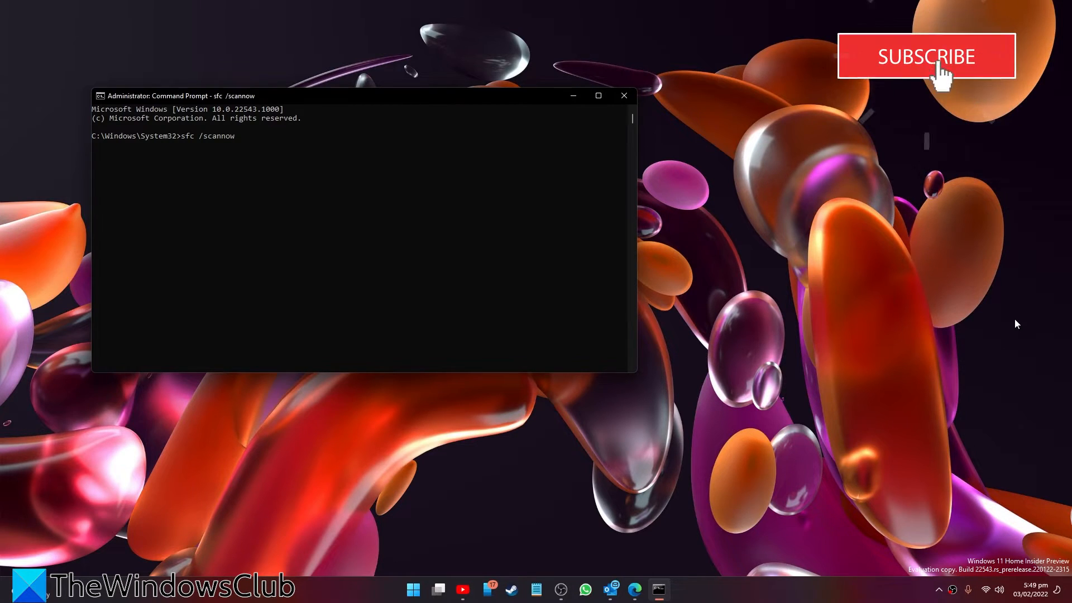
{"action": "key", "text": "Return"}
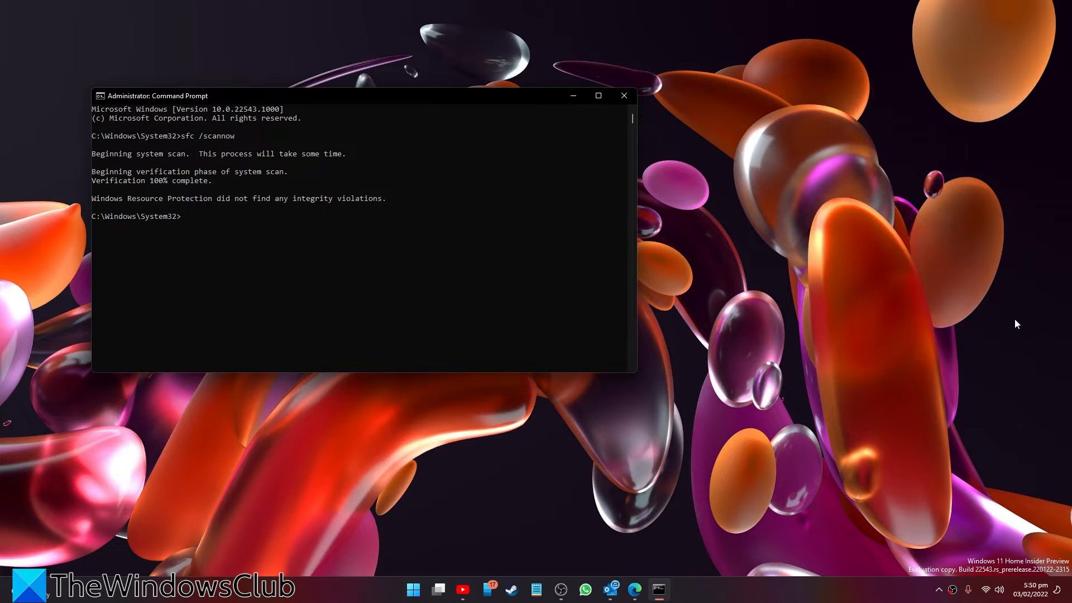
{"action": "type", "text": "ex"}
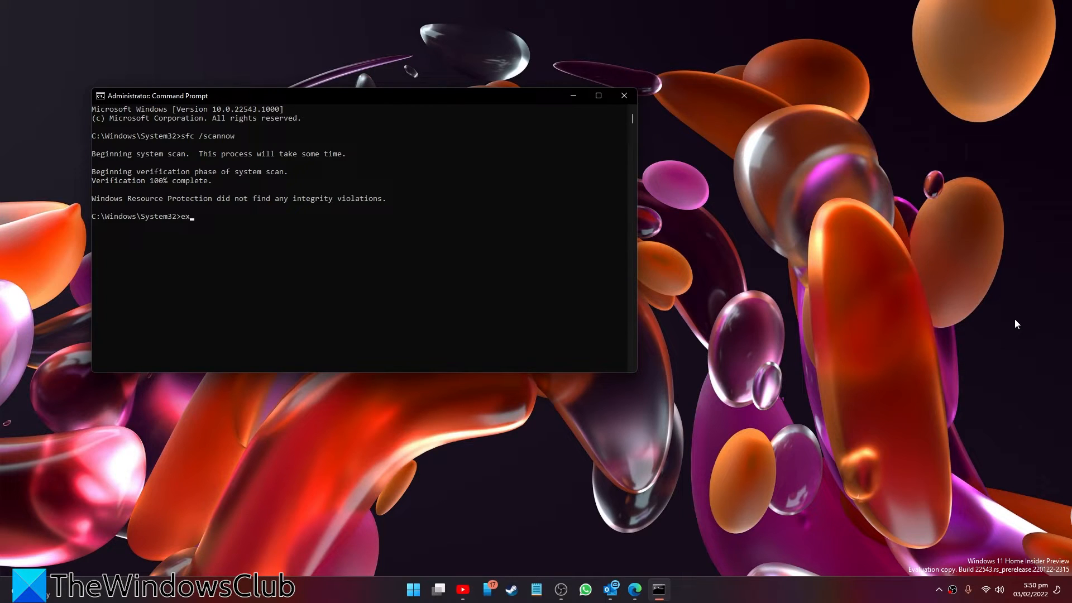
{"action": "key", "text": "Return"}
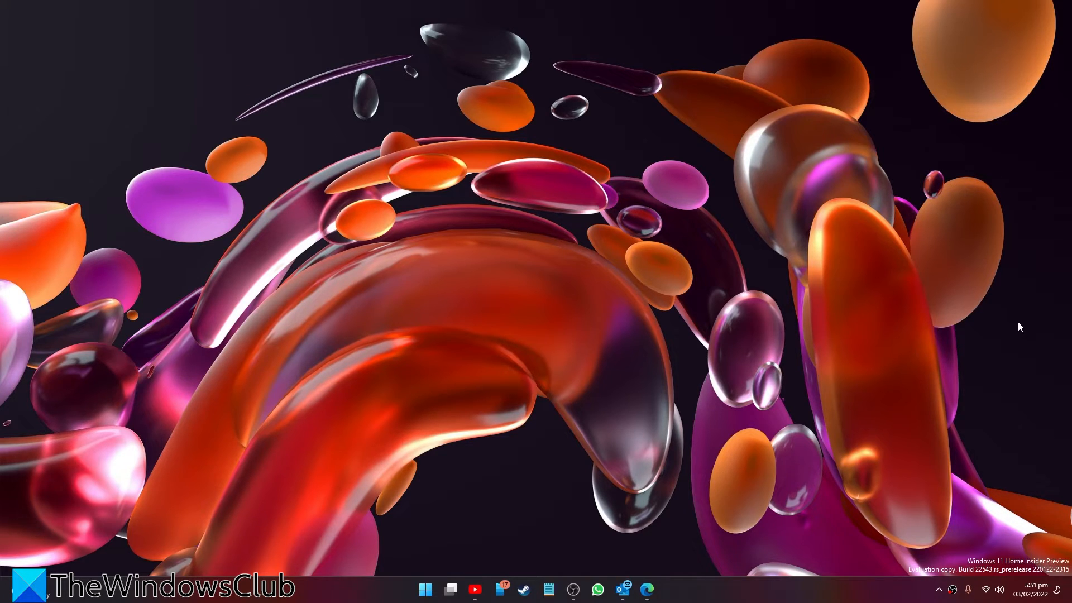
Step: Go to Settings > System > Recovery and choose Reset PC
{"action": "left_click", "coordinate": [424, 588]}
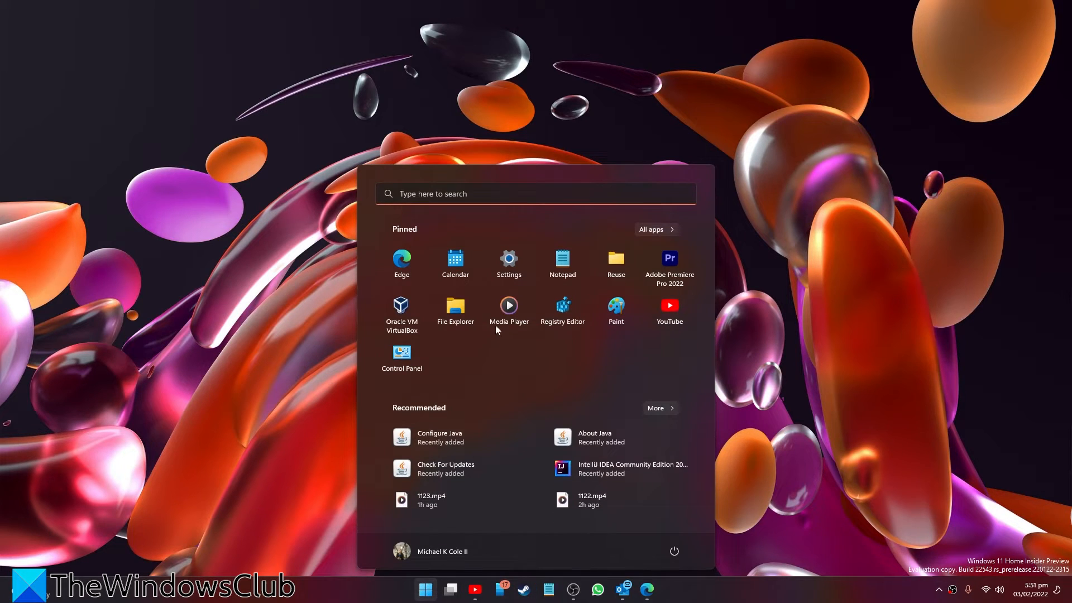
{"action": "left_click", "coordinate": [509, 263]}
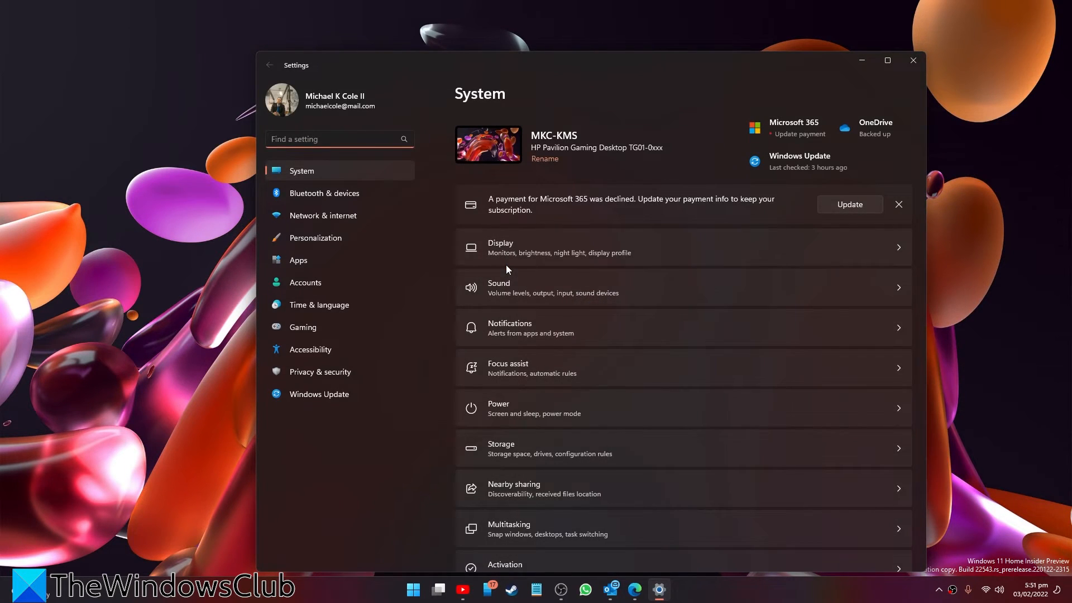
{"action": "scroll", "scroll_direction": "down", "scroll_amount": 3}
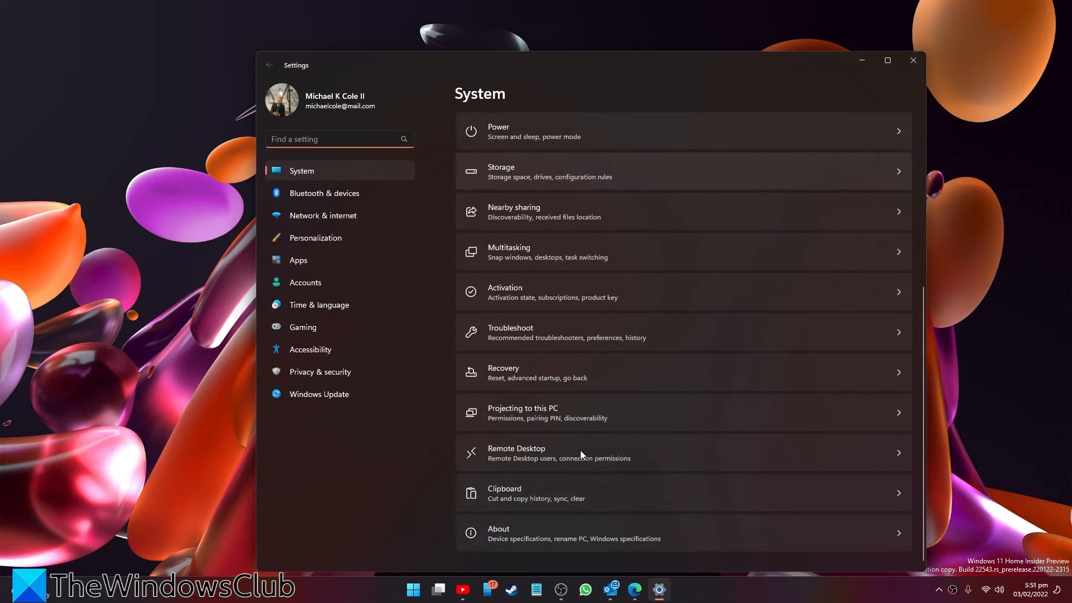
{"action": "left_click", "coordinate": [682, 372]}
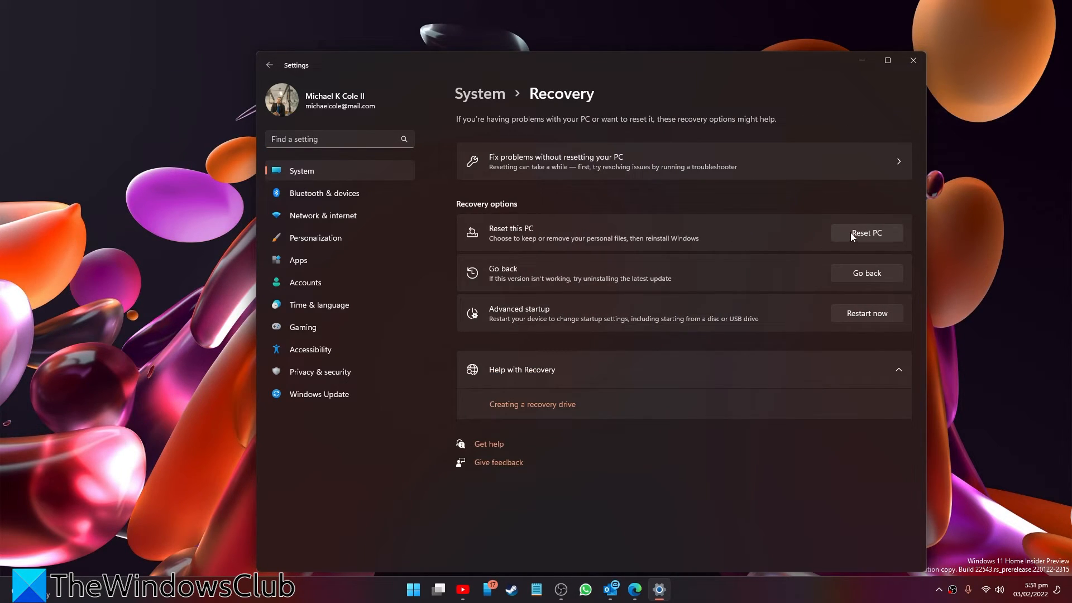
{"action": "left_click", "coordinate": [865, 232]}
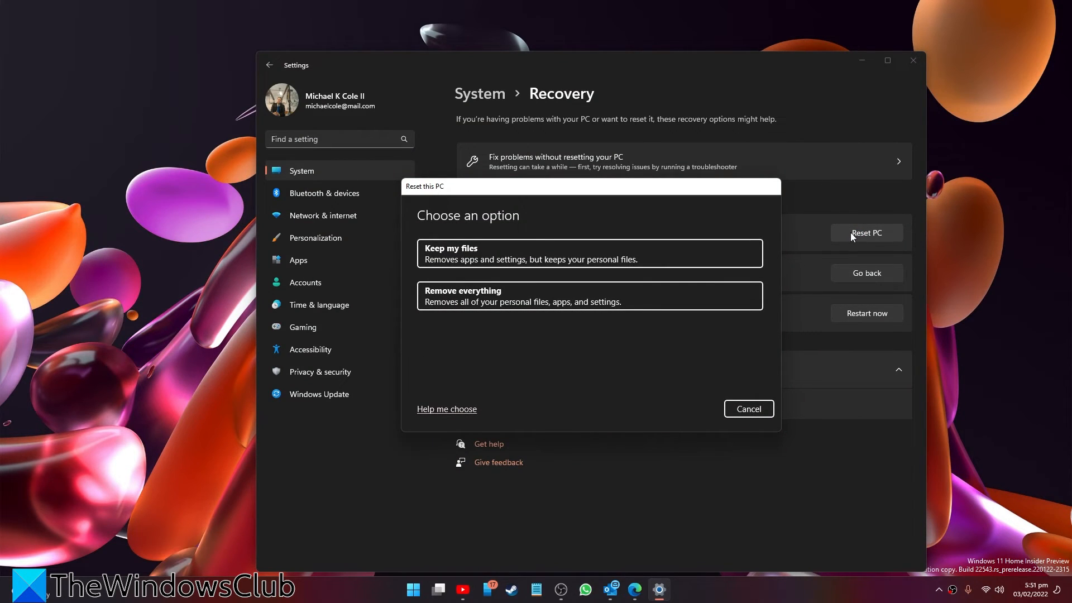
{"action": "mouse_move", "coordinate": [749, 408]}
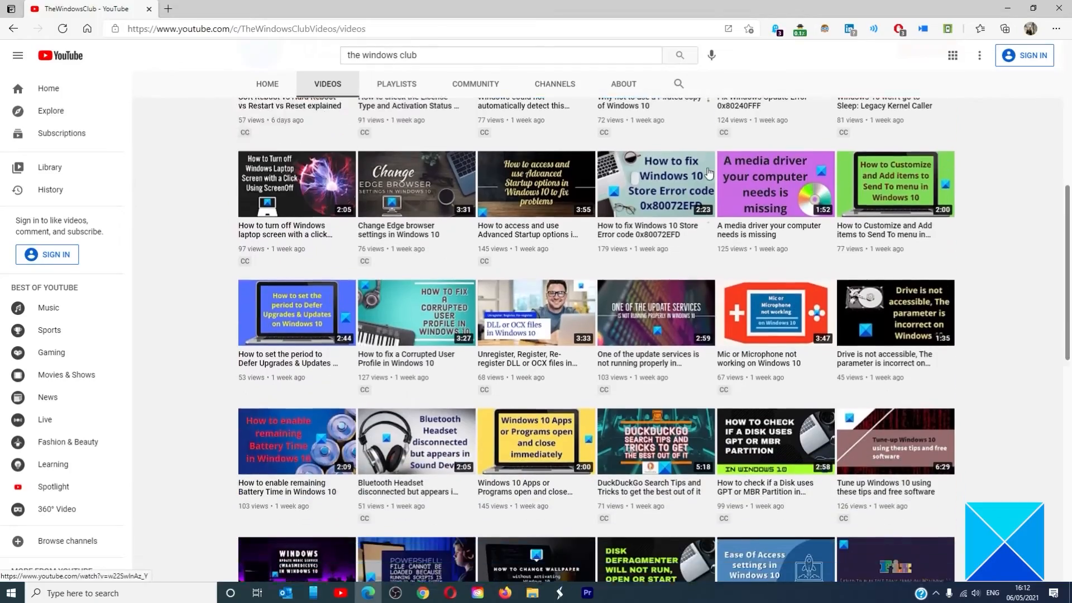
{"action": "scroll", "scroll_direction": "down", "scroll_amount": 3}
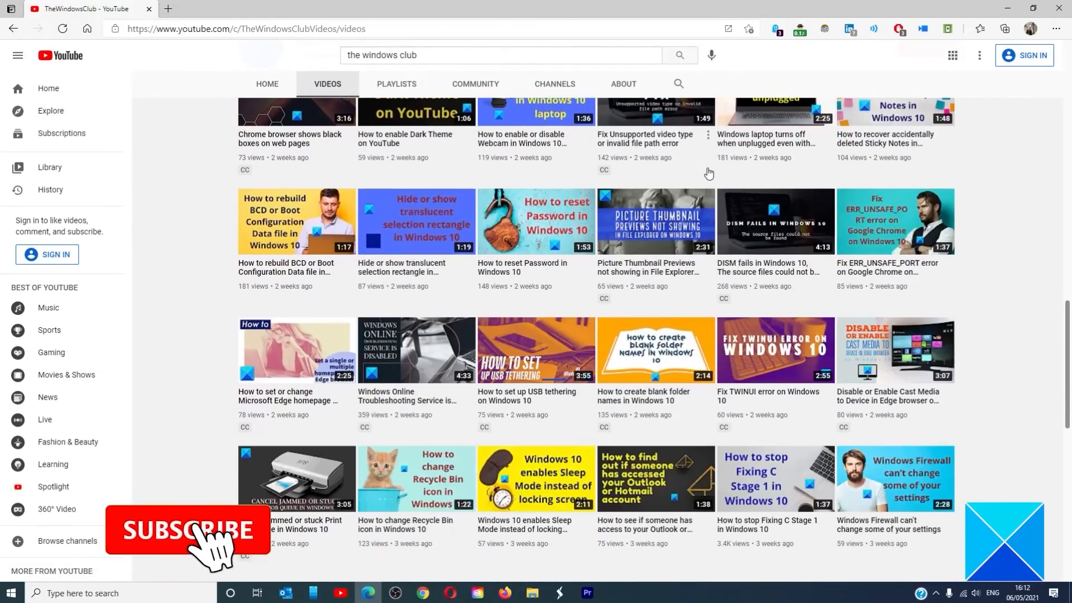